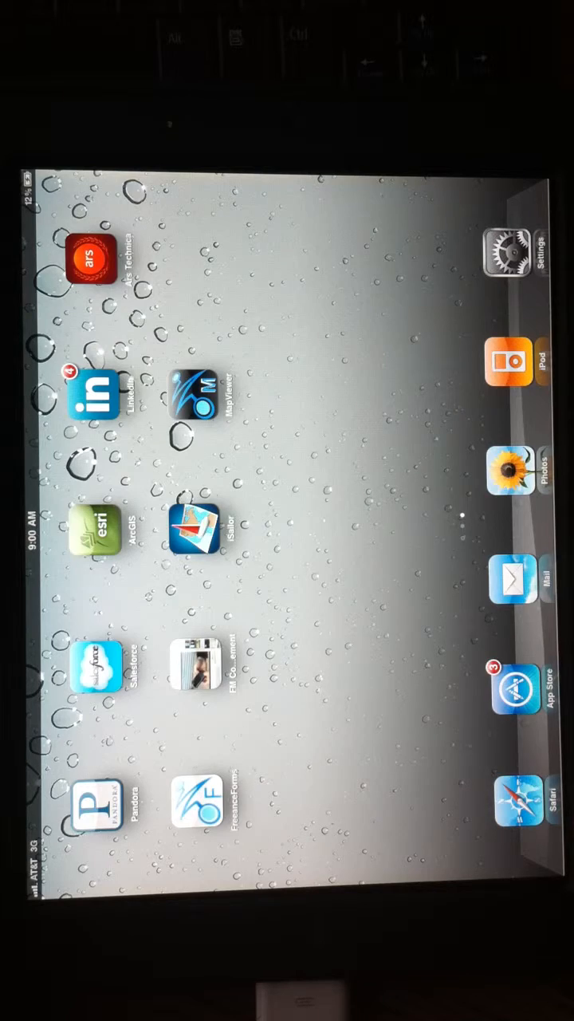
Launch Freeance Mobile from the iPad home screen to reach its Setup page
{"action": "left_click", "coordinate": [510, 252]}
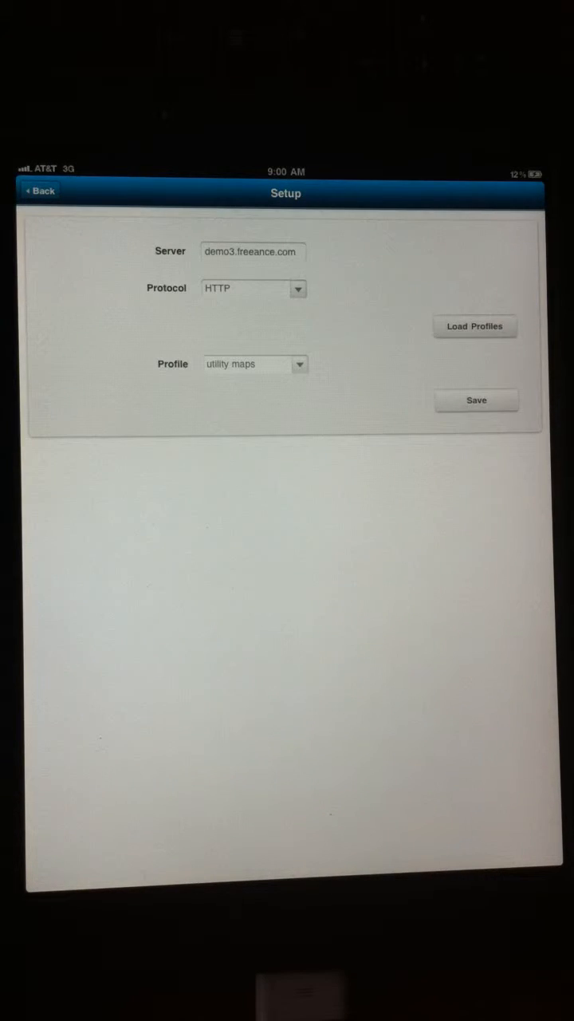
Choose the utility maps profile on demo3.freeance.com and save to load the road map
{"action": "left_click", "coordinate": [475, 325]}
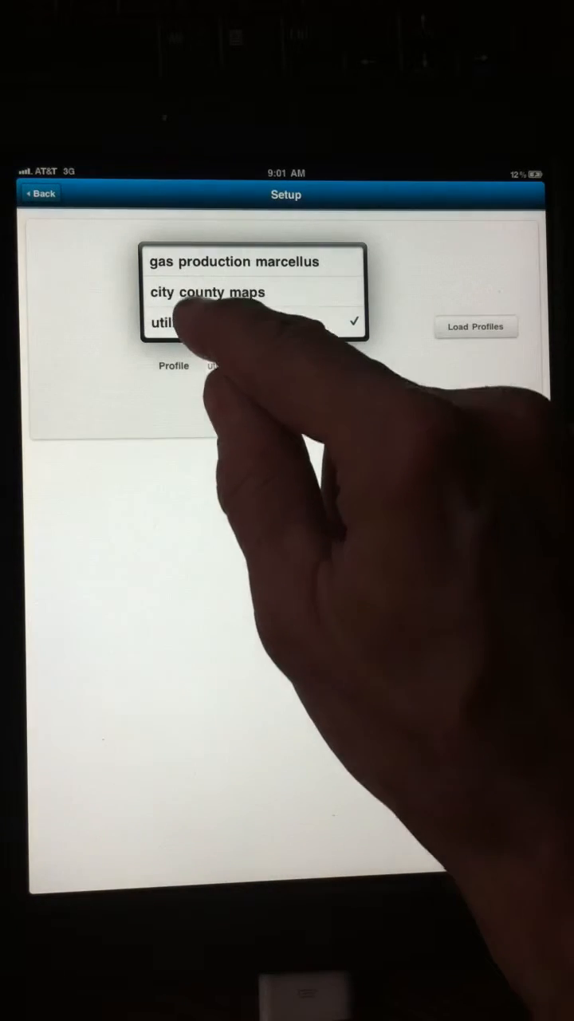
{"action": "left_click", "coordinate": [167, 322]}
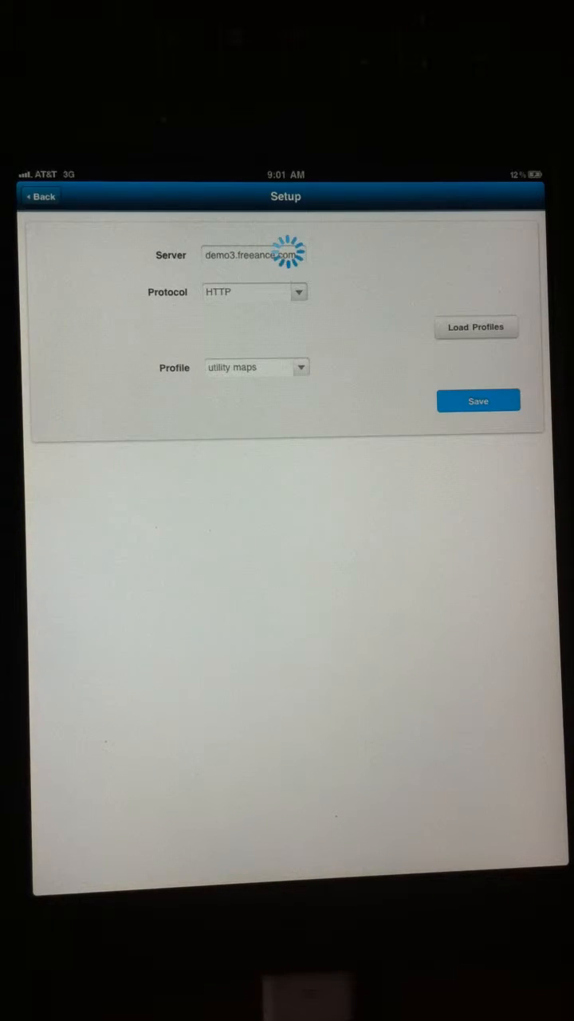
{"action": "left_click", "coordinate": [478, 400]}
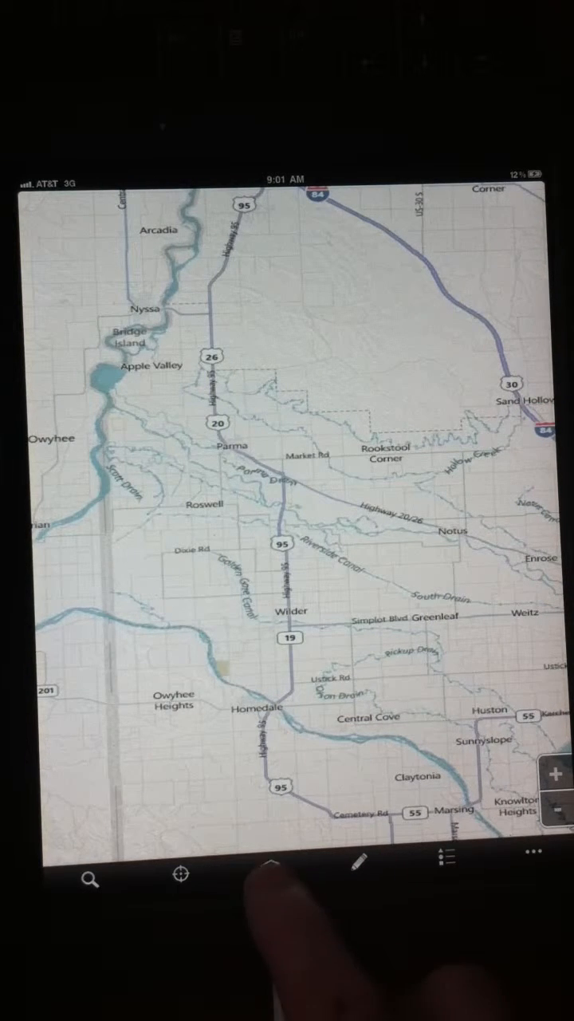
Turn on the feature layers in Layers settings, leading to the farm Search form
{"action": "left_click", "coordinate": [443, 859]}
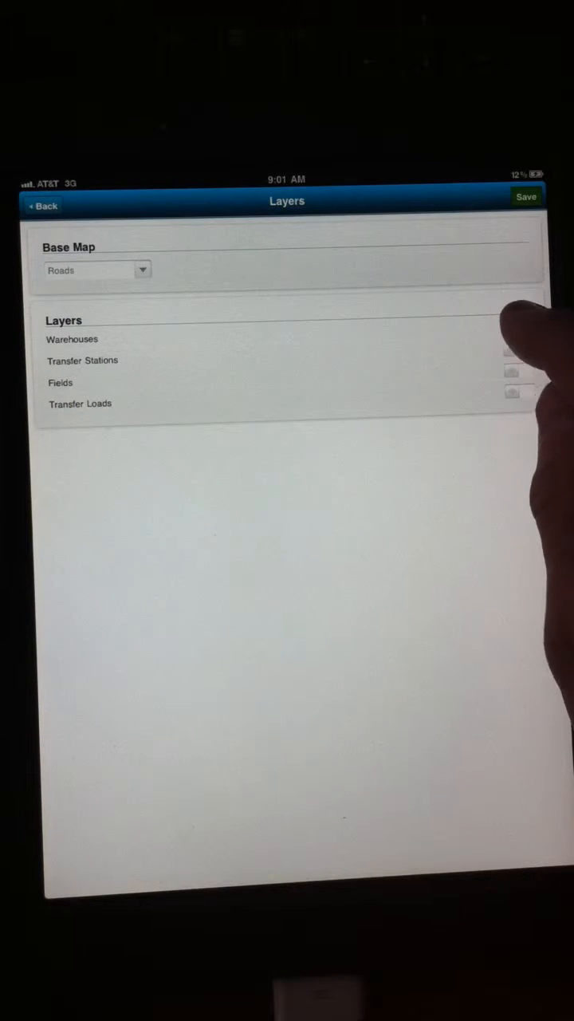
{"action": "left_click", "coordinate": [510, 328]}
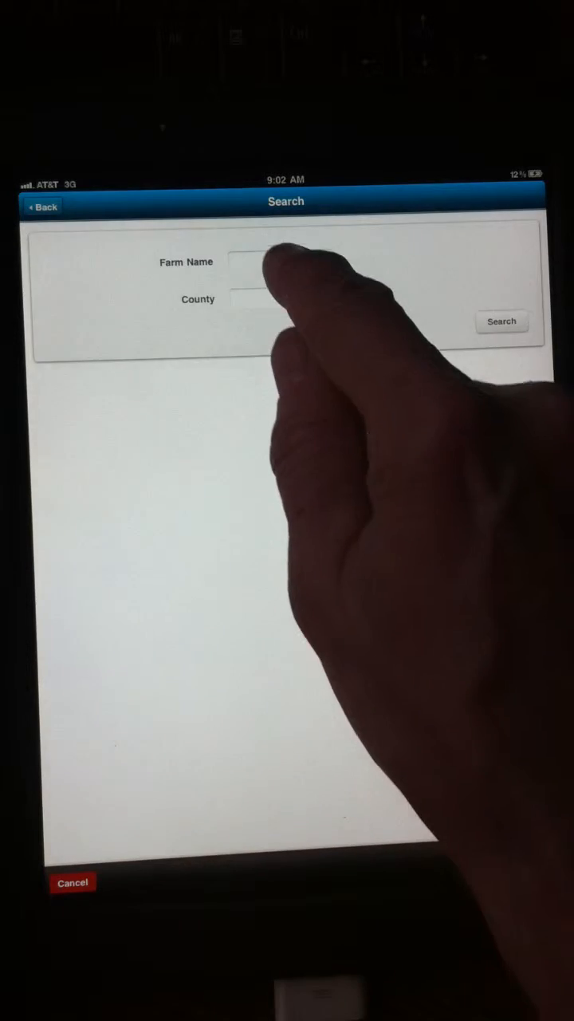
{"action": "left_click", "coordinate": [281, 260]}
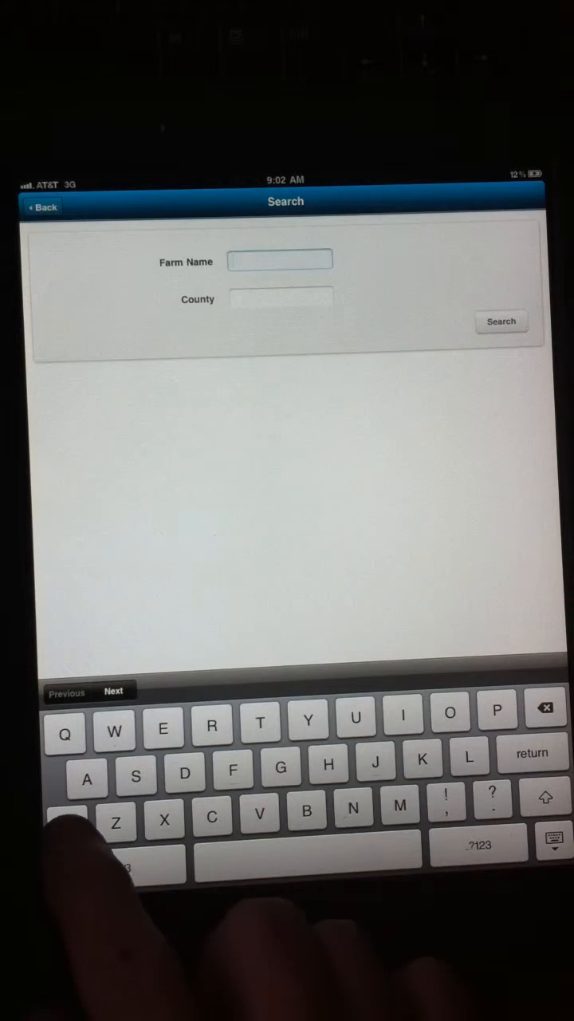
{"action": "type", "text": "Chuck"}
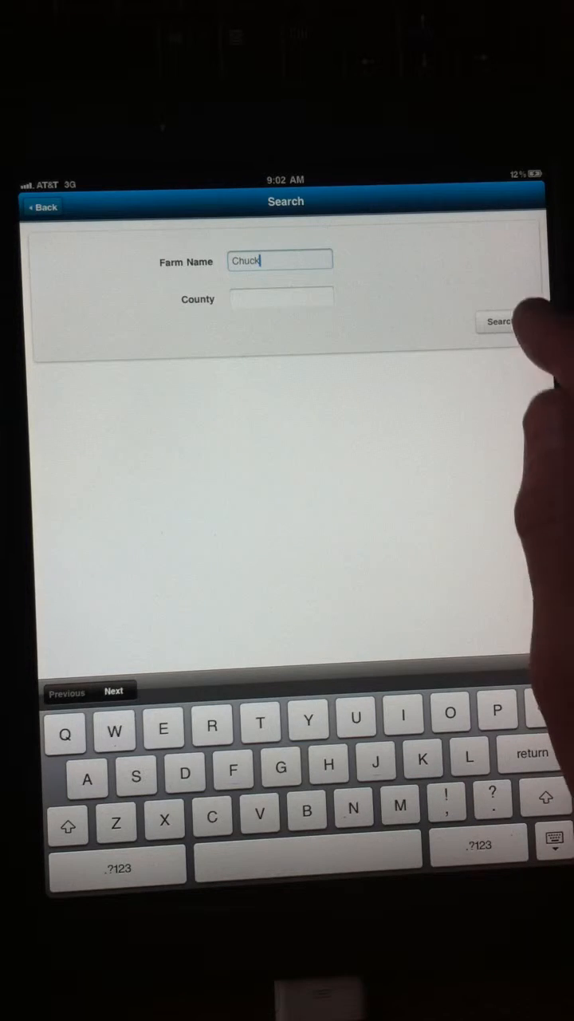
{"action": "left_click", "coordinate": [501, 320]}
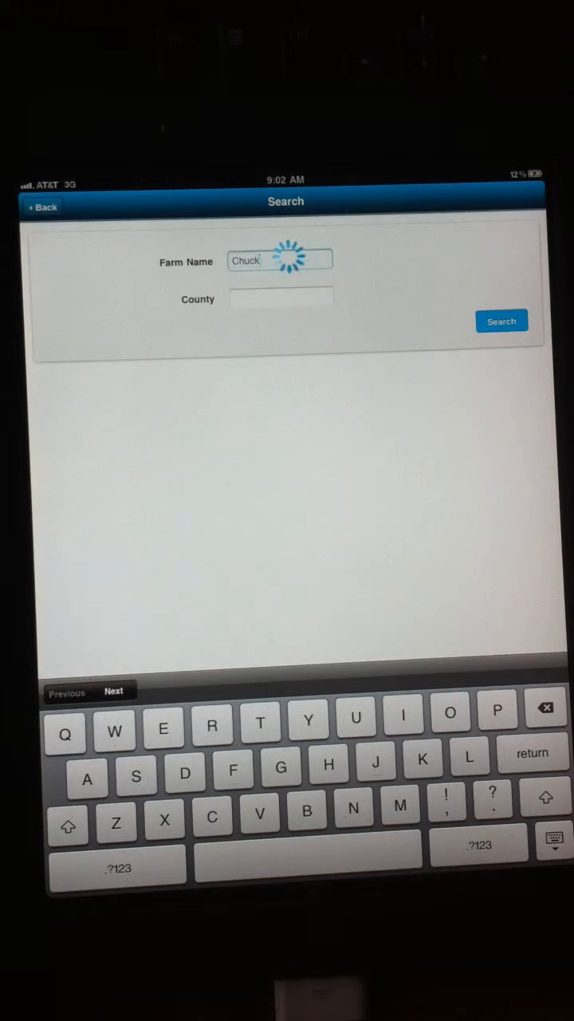
{"action": "left_click", "coordinate": [501, 320]}
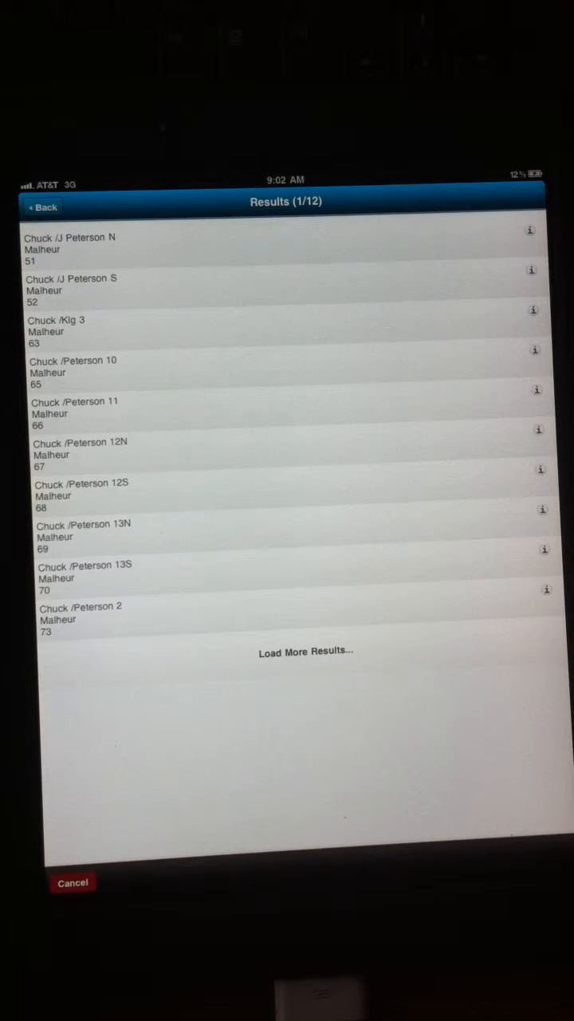
{"action": "left_click", "coordinate": [306, 651]}
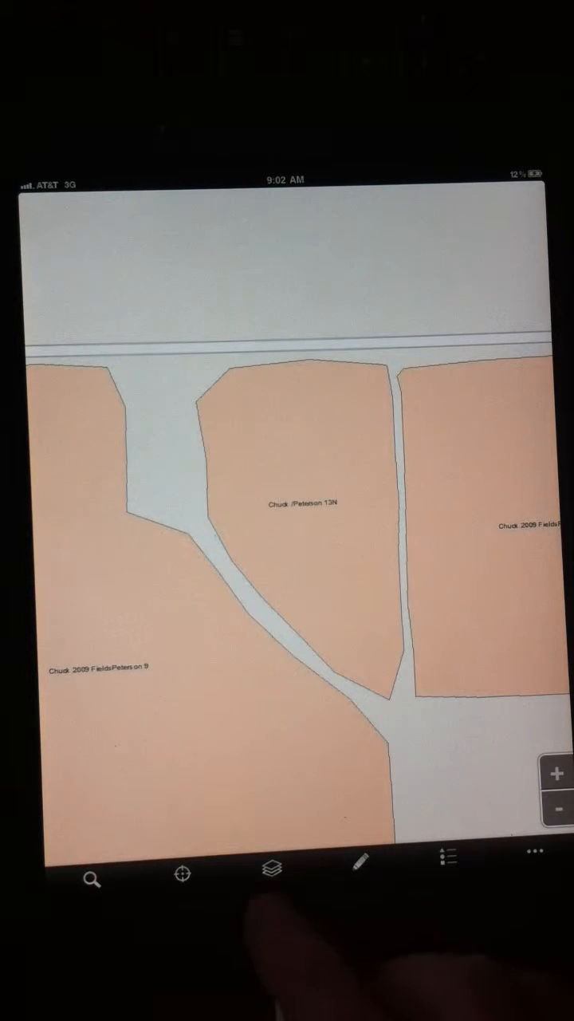
Switch the base map from Roads to aerial imagery and zoom out to the surrounding farmland
{"action": "left_click", "coordinate": [271, 870]}
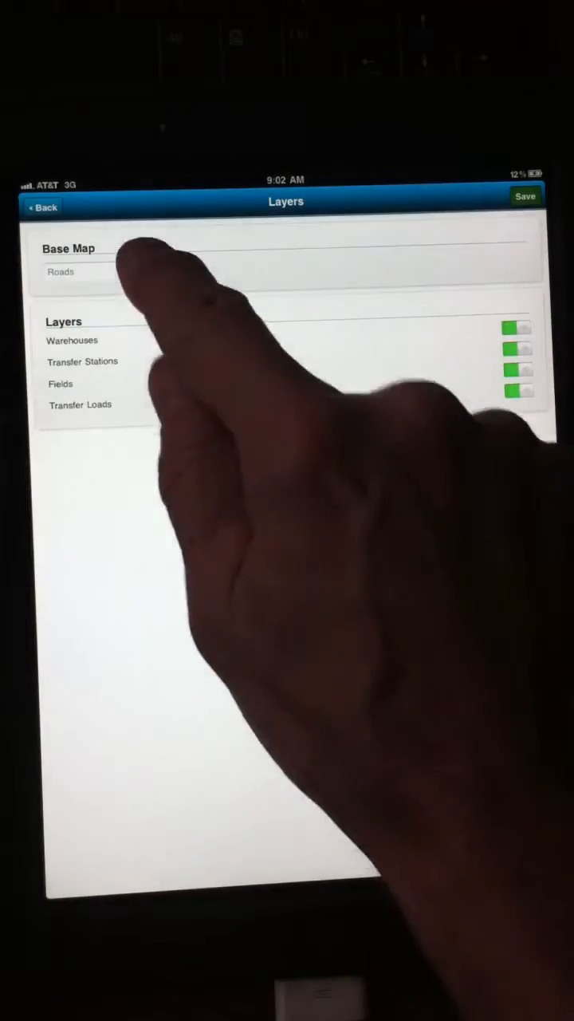
{"action": "left_click", "coordinate": [96, 272]}
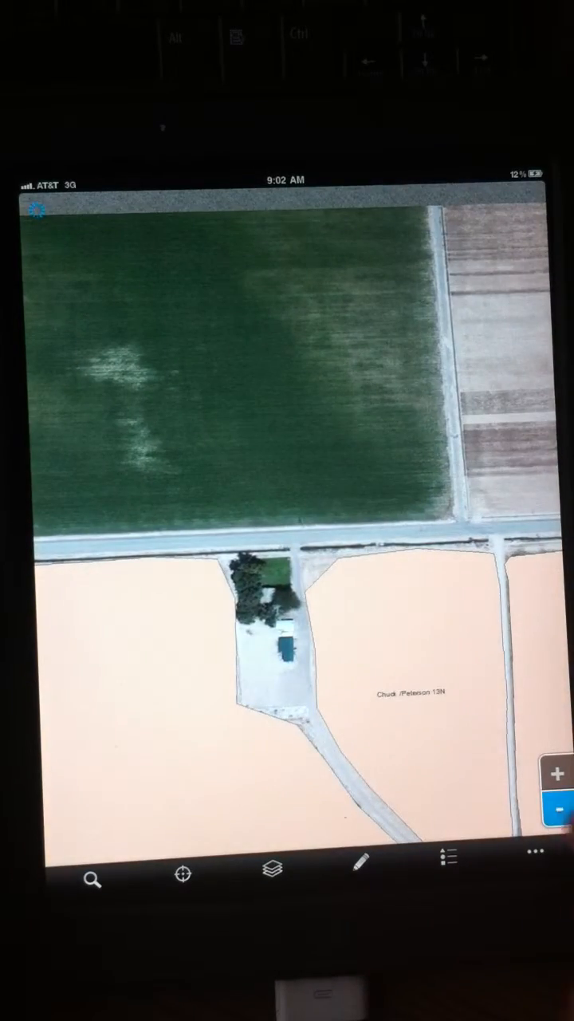
{"action": "left_click", "coordinate": [558, 810]}
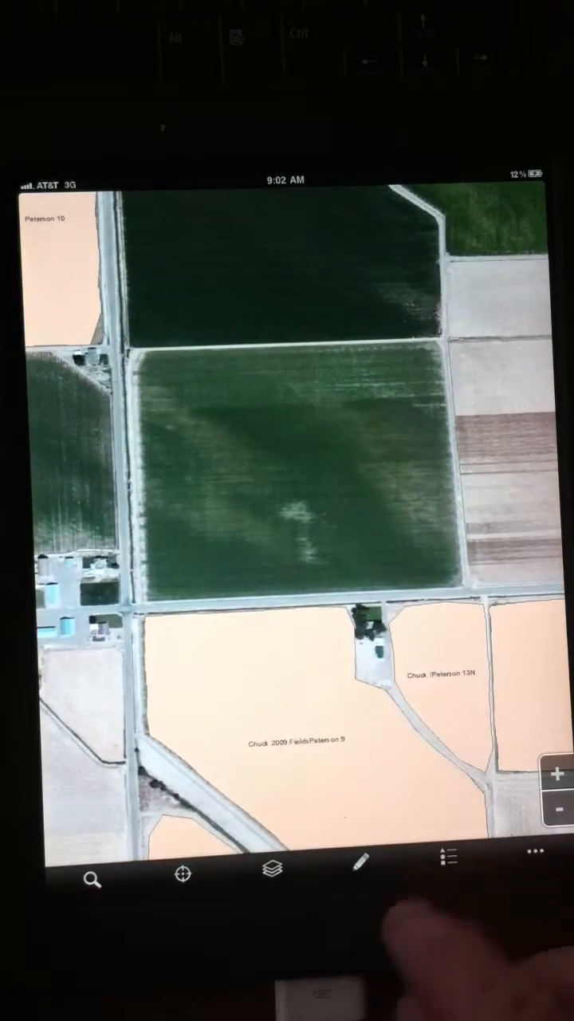
Digitize a new polygon around the green field north of the farmyard and bring up its attribute form
{"action": "left_click", "coordinate": [361, 868]}
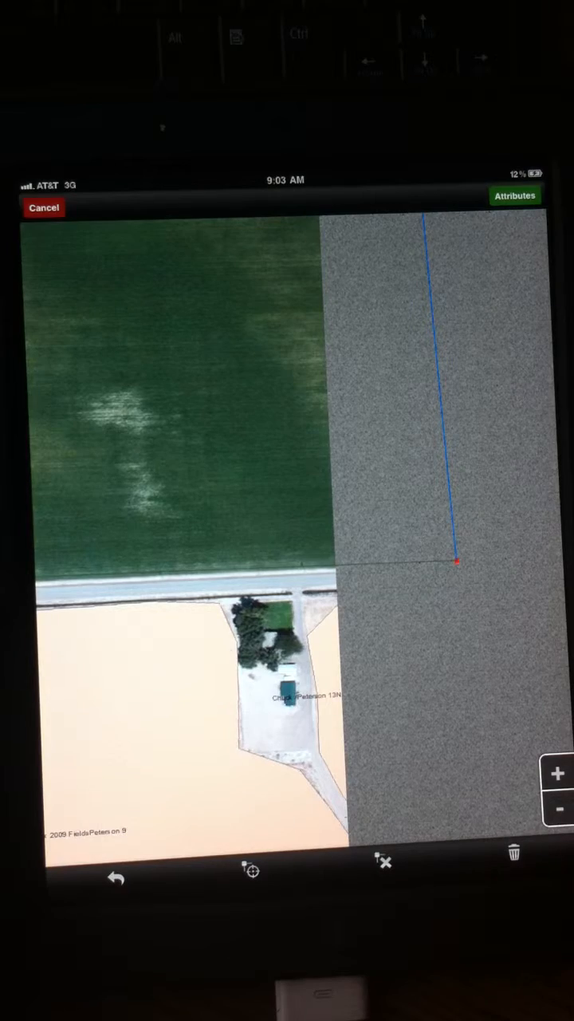
{"action": "left_click", "coordinate": [514, 195]}
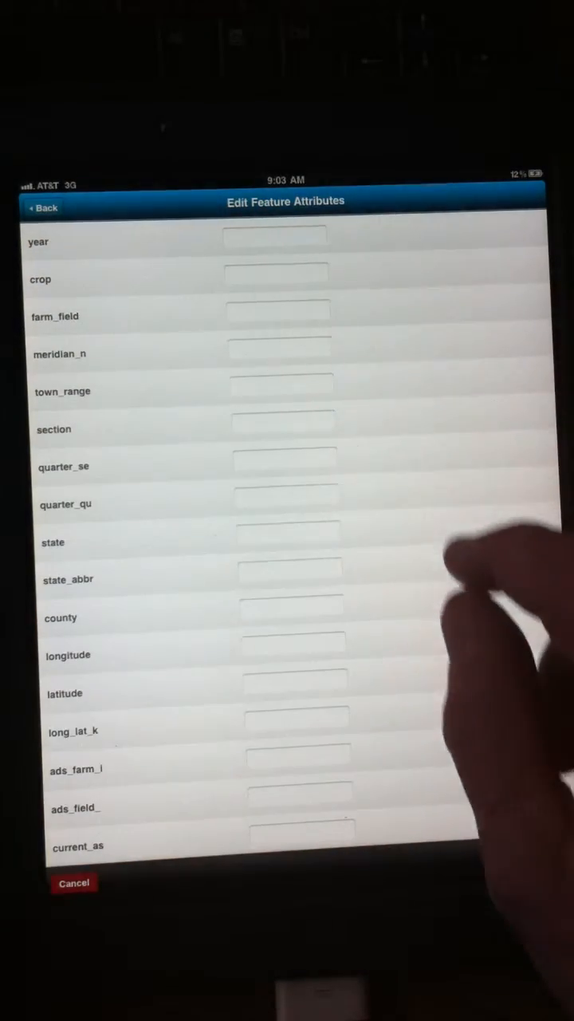
Enter year 2012, crop potato and farm_field Chuck test for the new field and save it
{"action": "left_click", "coordinate": [274, 236]}
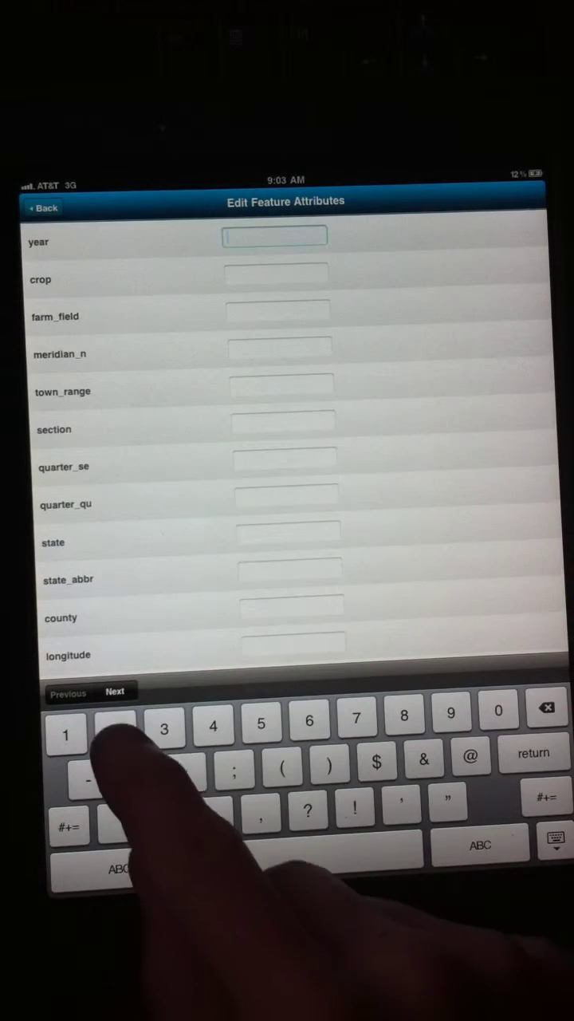
{"action": "type", "text": "2012"}
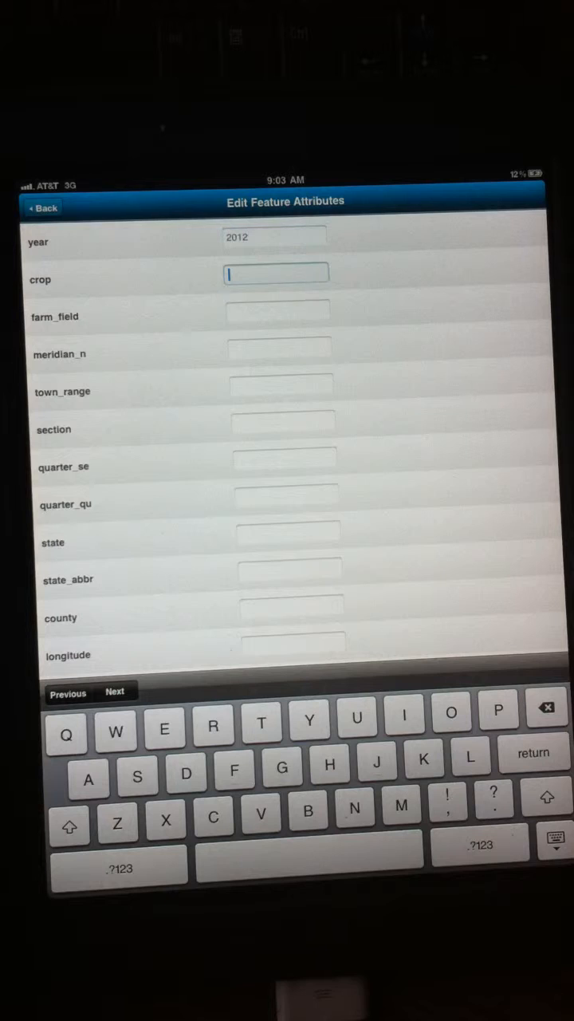
{"action": "type", "text": "pot"}
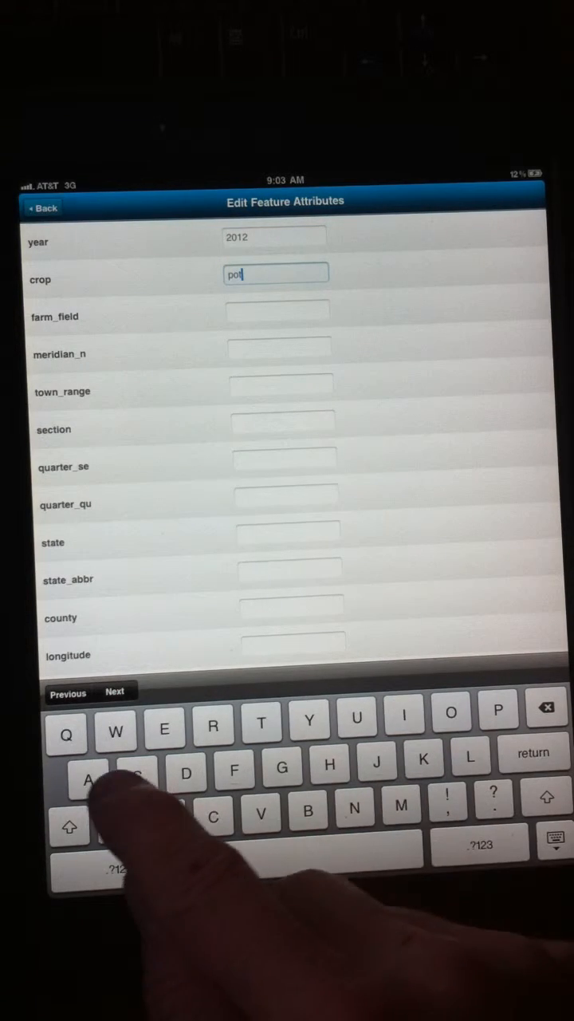
{"action": "type", "text": "ato"}
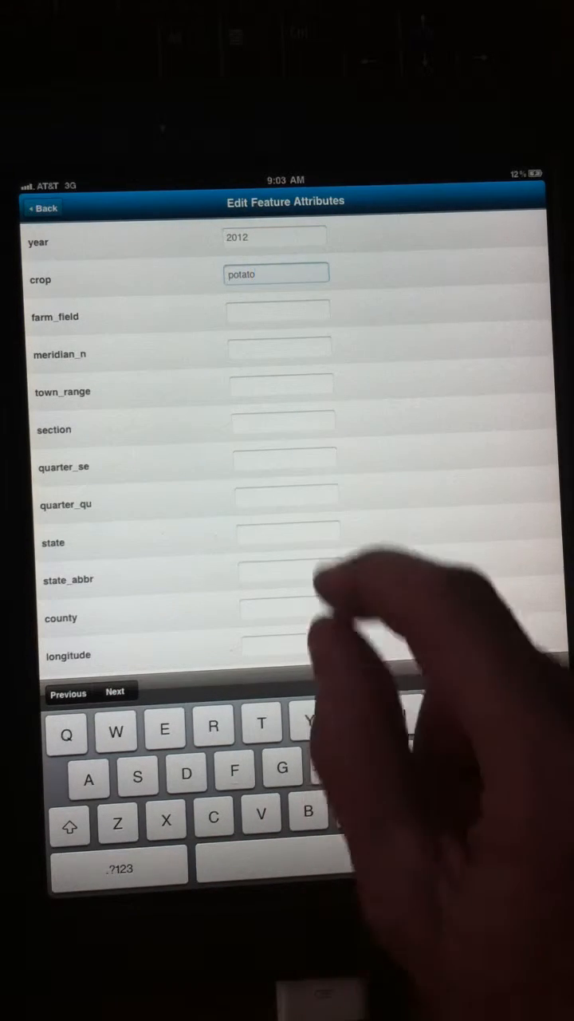
{"action": "left_click", "coordinate": [277, 310]}
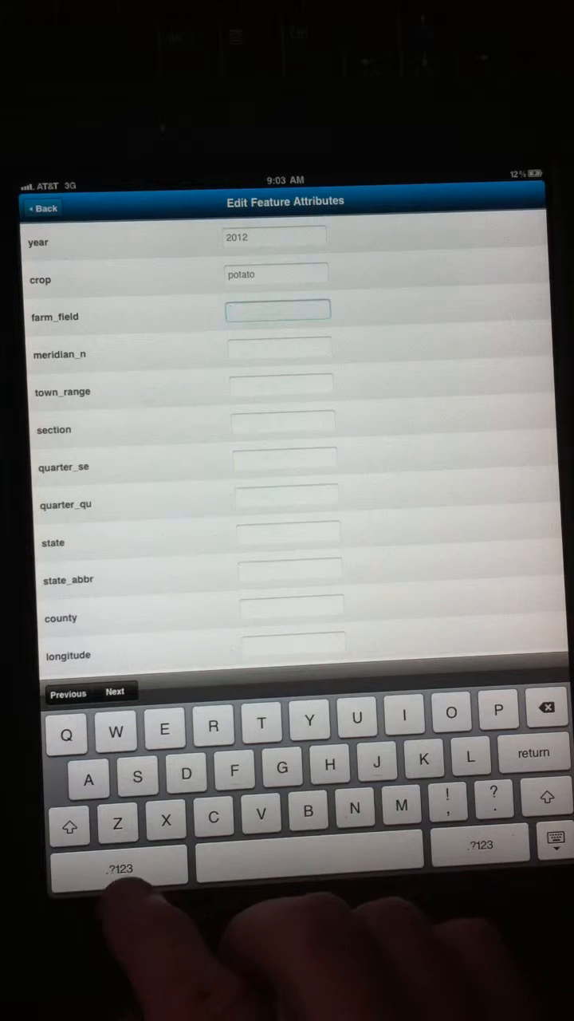
{"action": "type", "text": "C"}
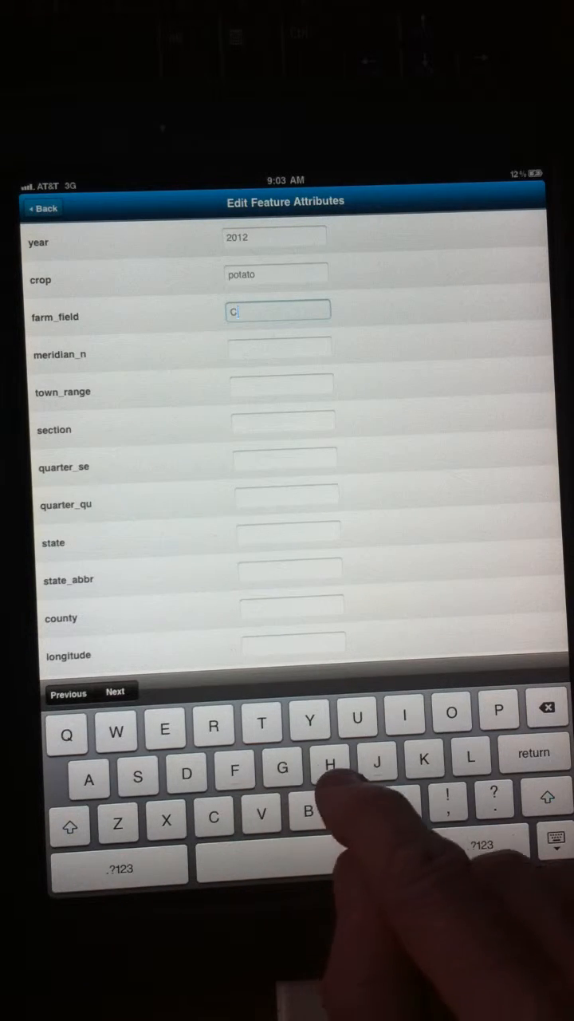
{"action": "type", "text": "huck 1"}
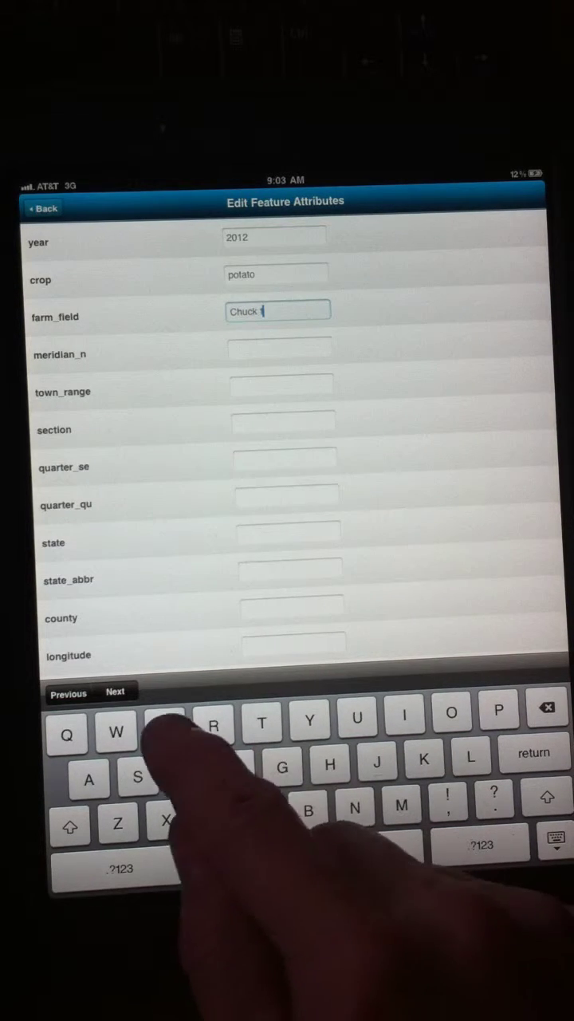
{"action": "type", "text": "est"}
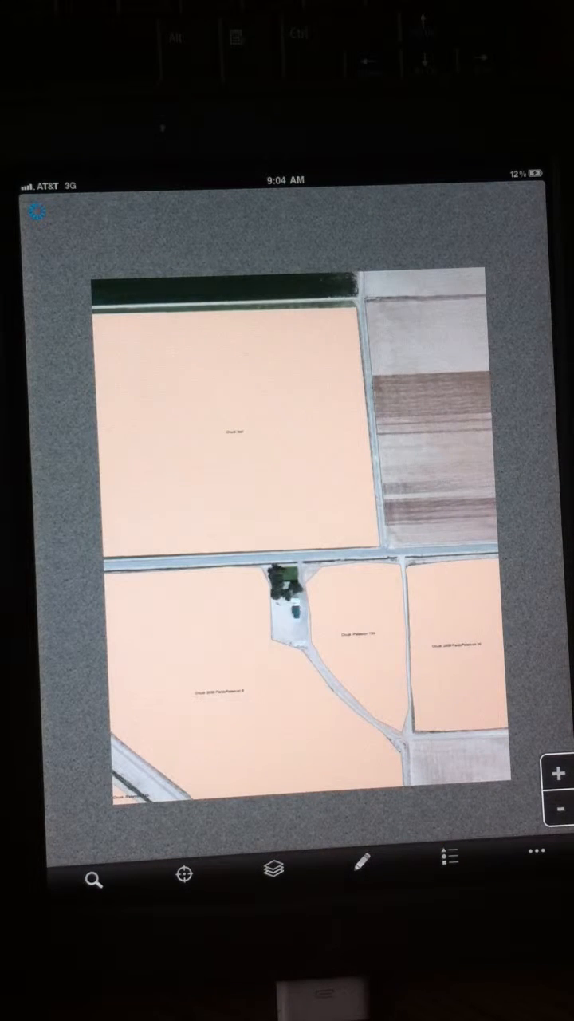
{"action": "left_click", "coordinate": [558, 769]}
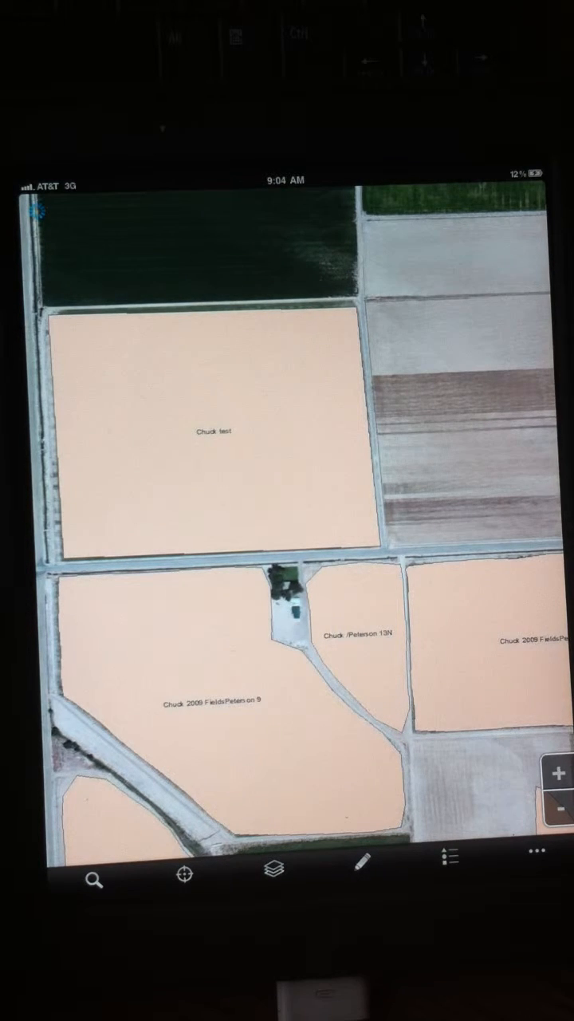
Select the Chuck test polygon, review its attributes, and confirm its deletion
{"action": "left_click", "coordinate": [214, 431]}
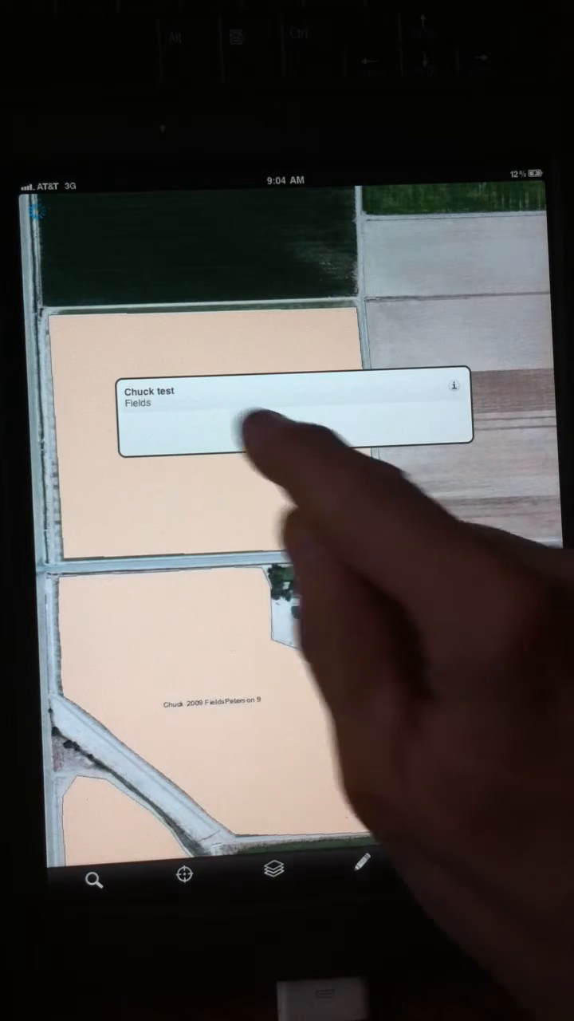
{"action": "left_click", "coordinate": [455, 386]}
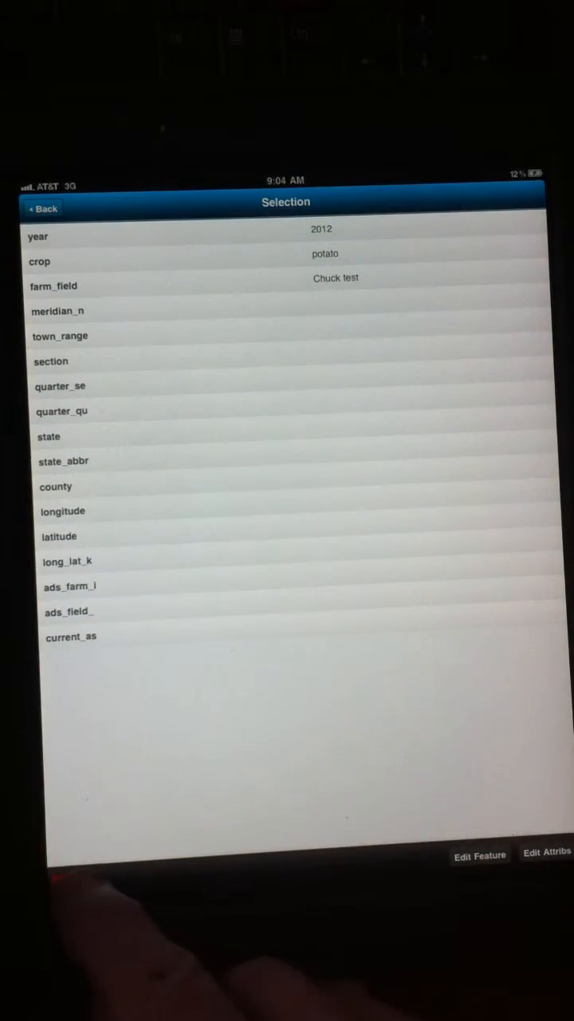
{"action": "left_click", "coordinate": [75, 884]}
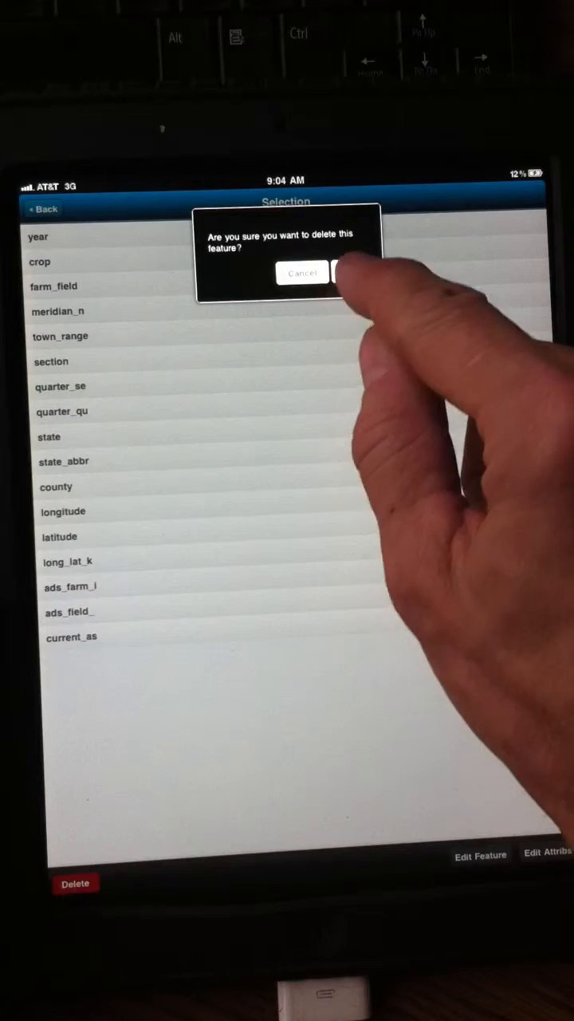
{"action": "left_click", "coordinate": [343, 272]}
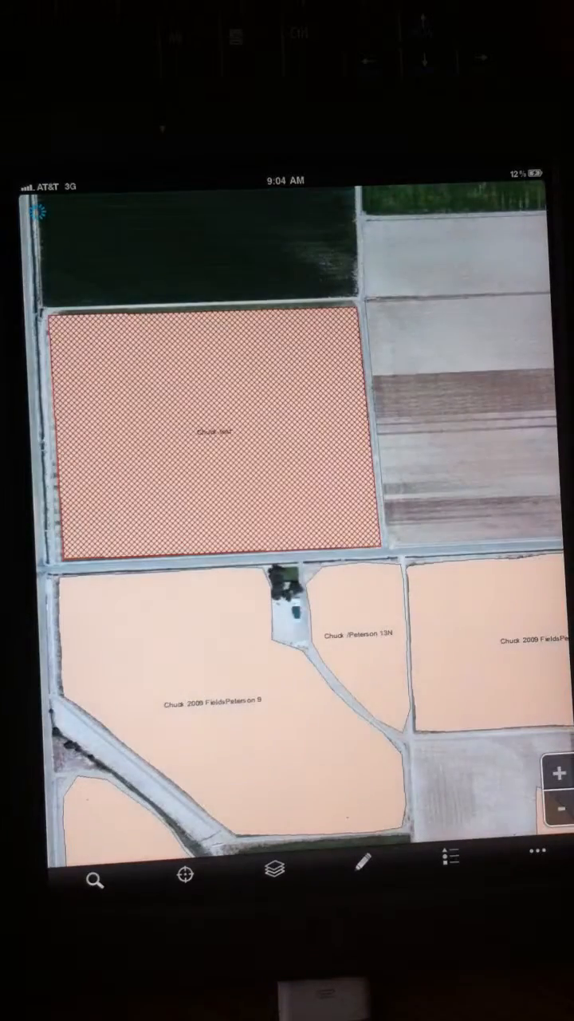